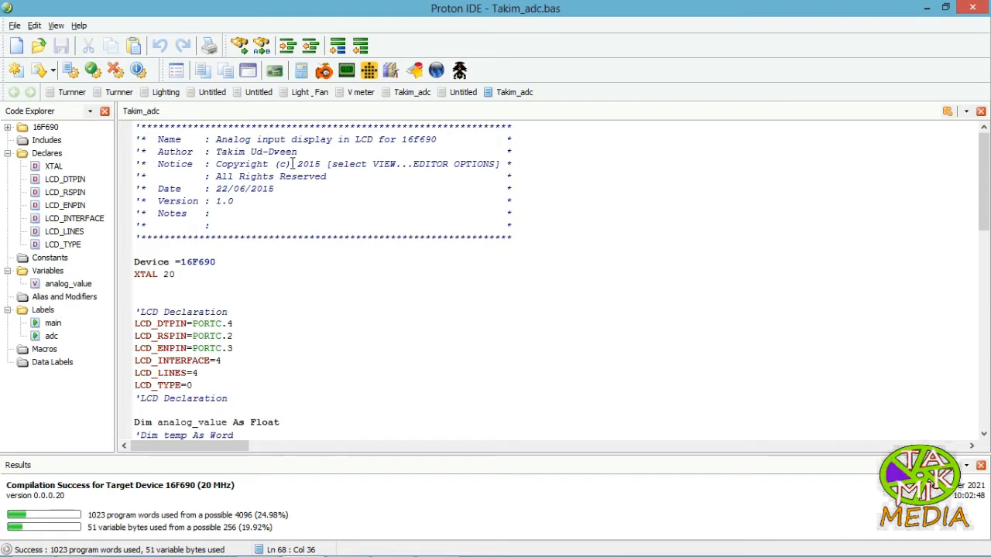
mouse_move(402, 139)
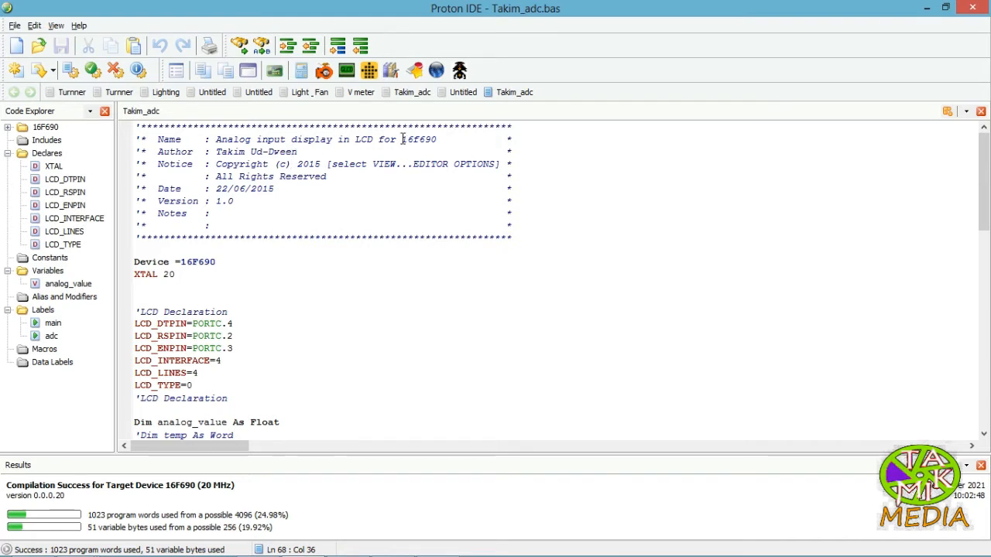
Review the code header (16F690 device, date) and the analog pin configuration lines.
left_click(402, 139)
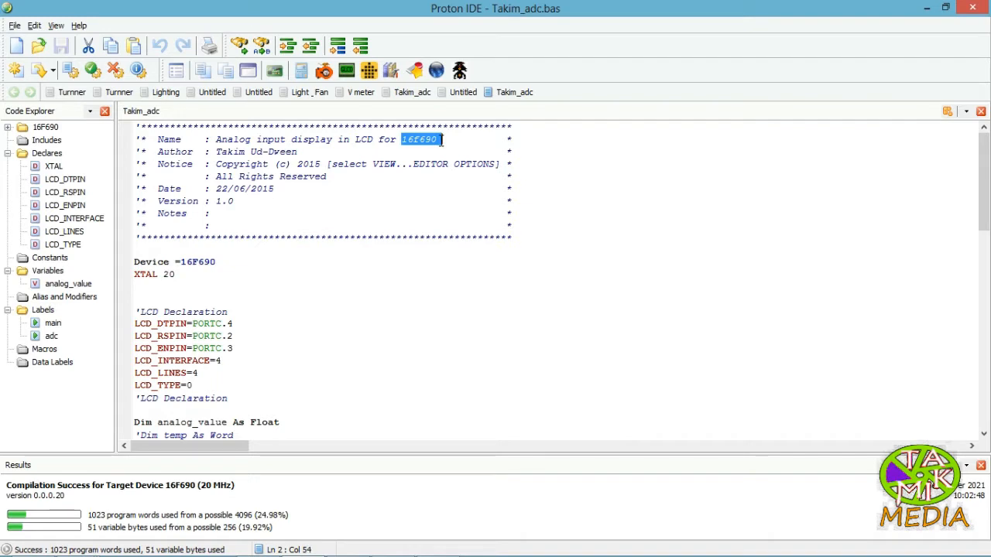
mouse_move(441, 144)
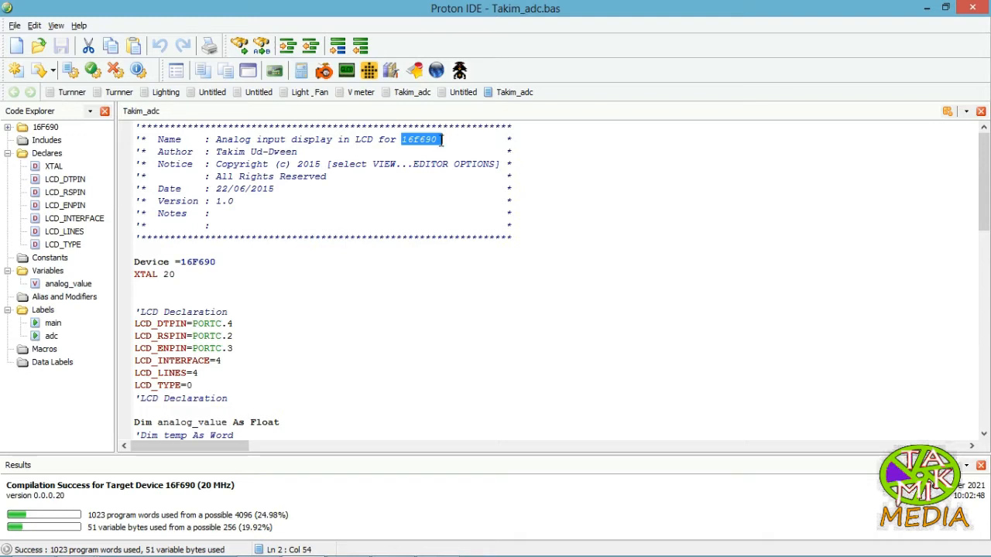
mouse_move(442, 145)
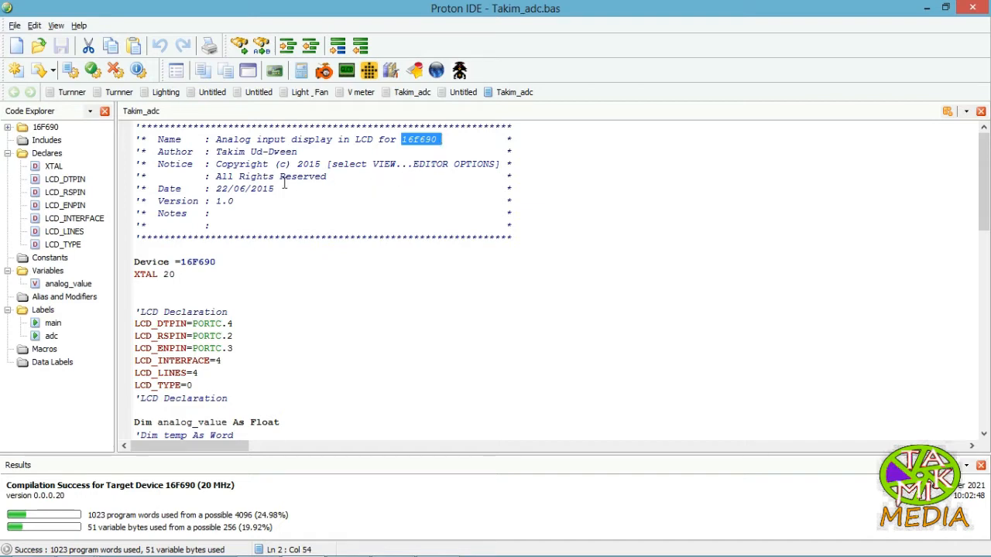
double_click(246, 189)
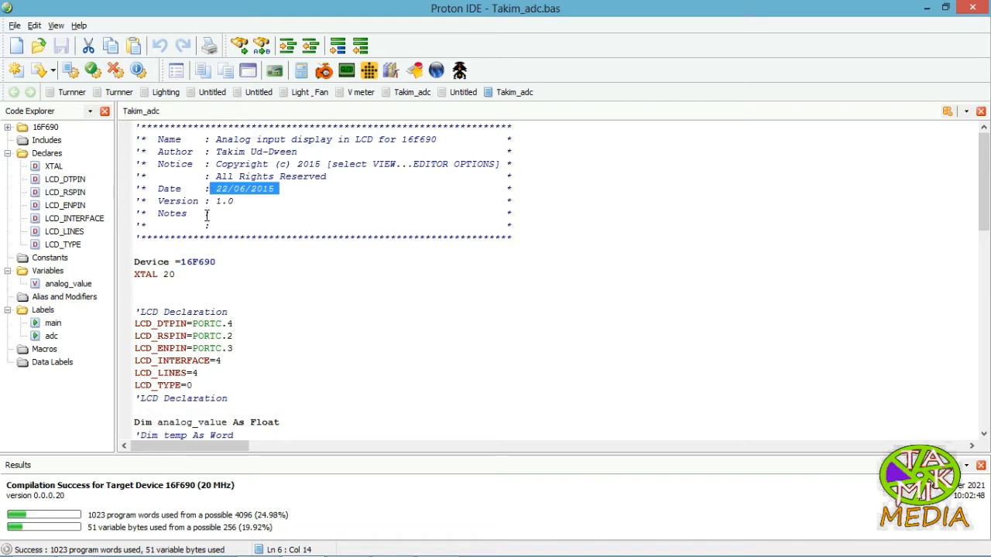
mouse_move(386, 266)
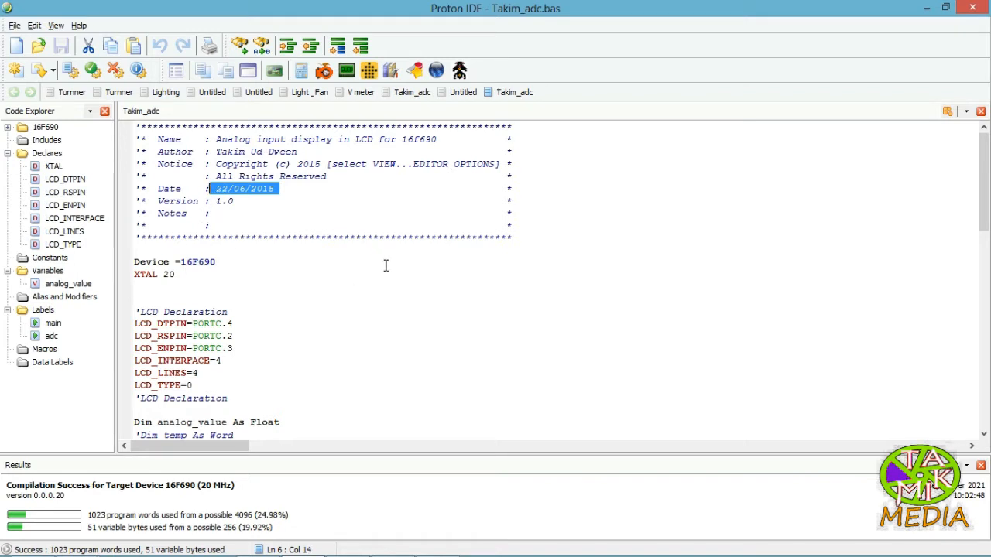
mouse_move(308, 239)
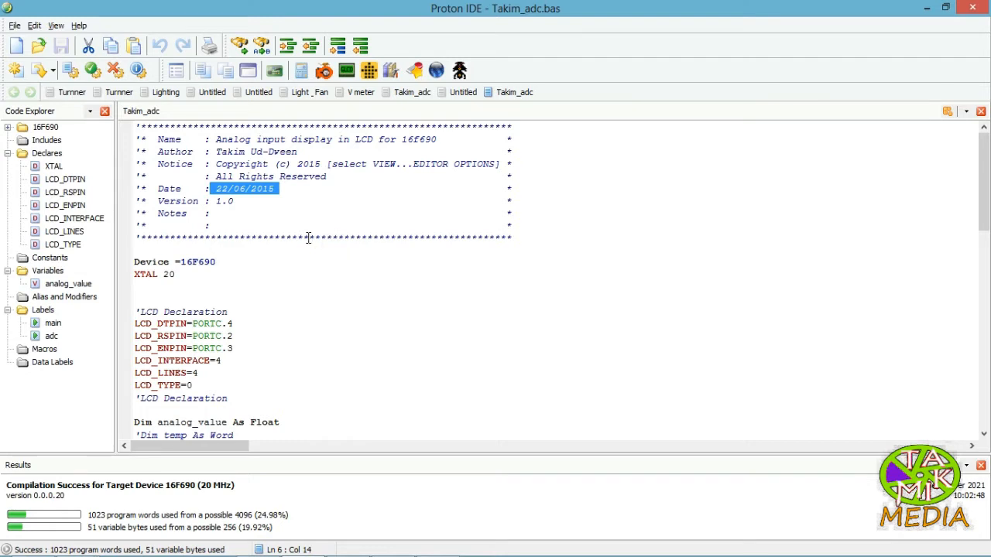
mouse_move(207, 267)
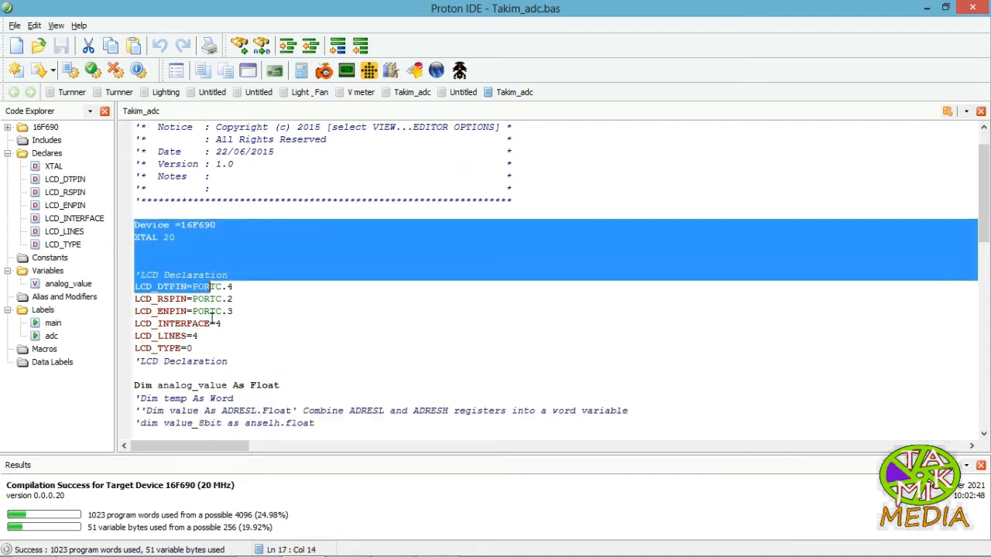
scroll("down", 3)
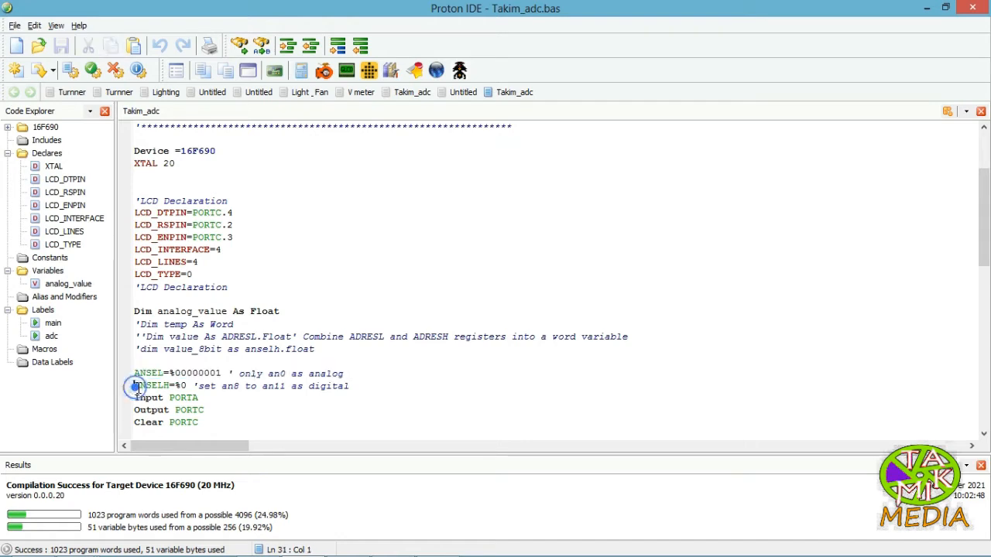
left_click_drag(133, 385, 346, 385)
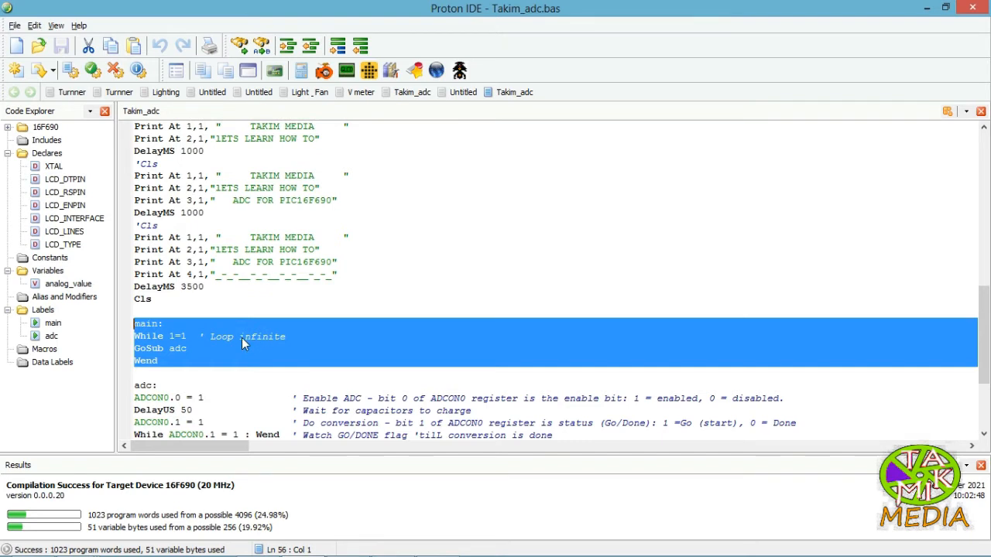
Review the adc subroutine and the 5*ADRESLH scaling term, then switch to the Proteus circuit.
left_click(188, 348)
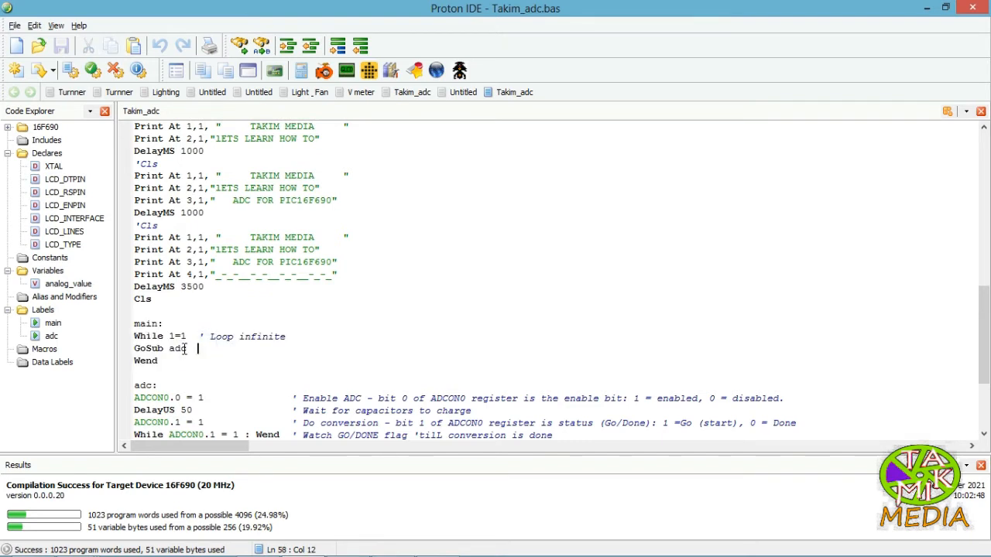
scroll("down", 3)
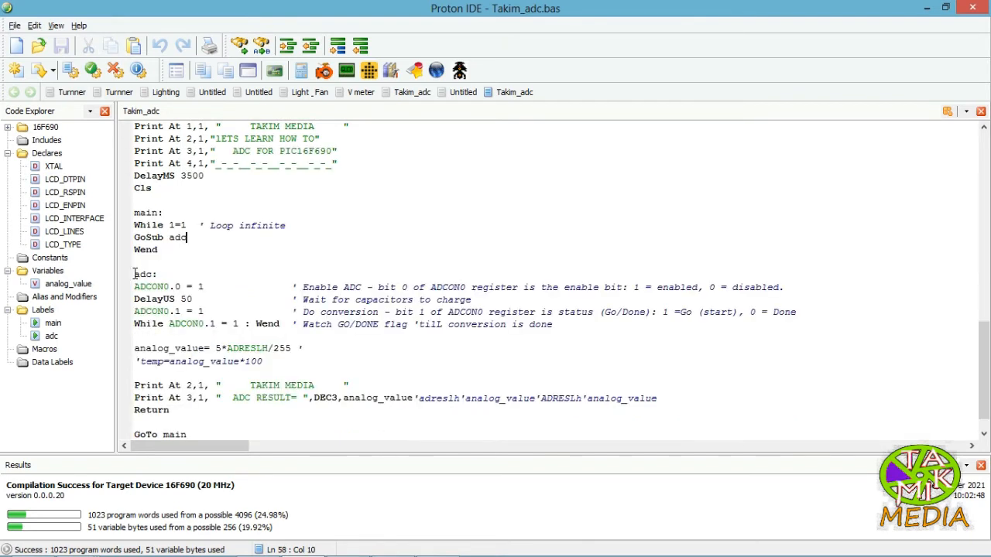
left_click_drag(133, 274, 235, 323)
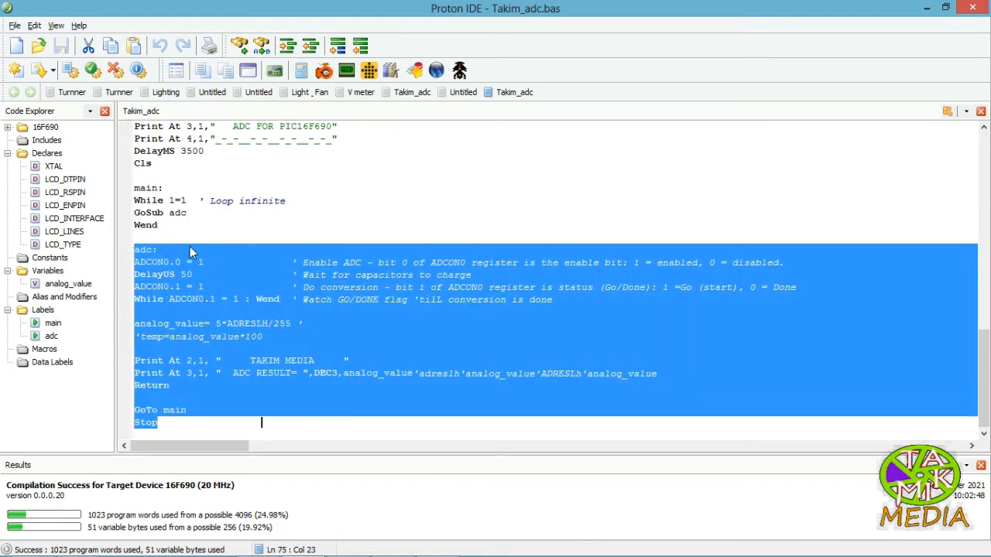
left_click(209, 260)
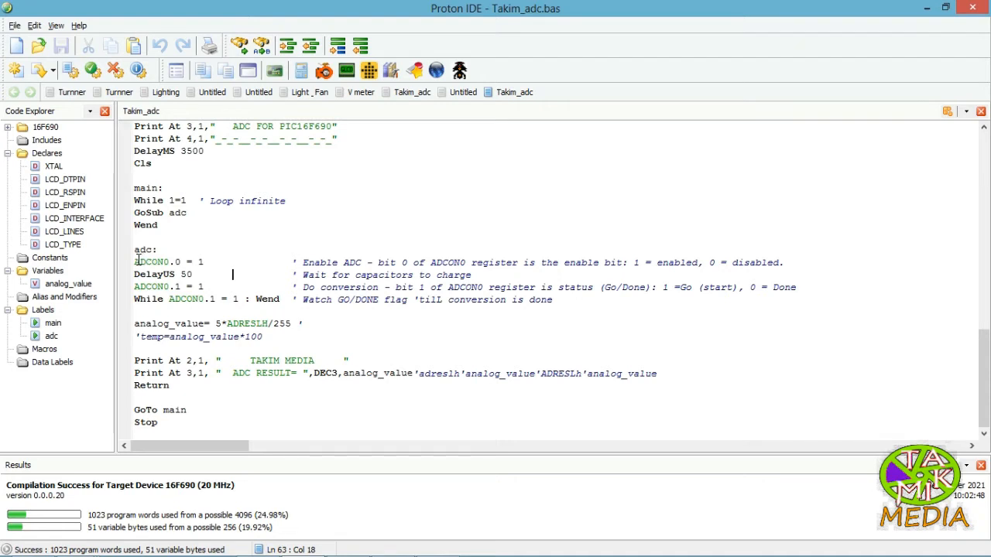
mouse_move(138, 261)
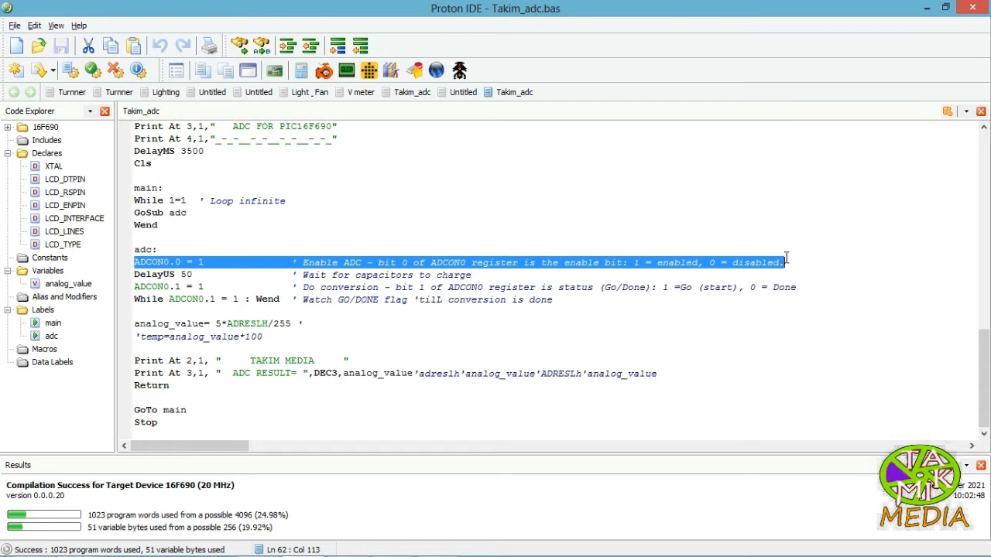
mouse_move(783, 263)
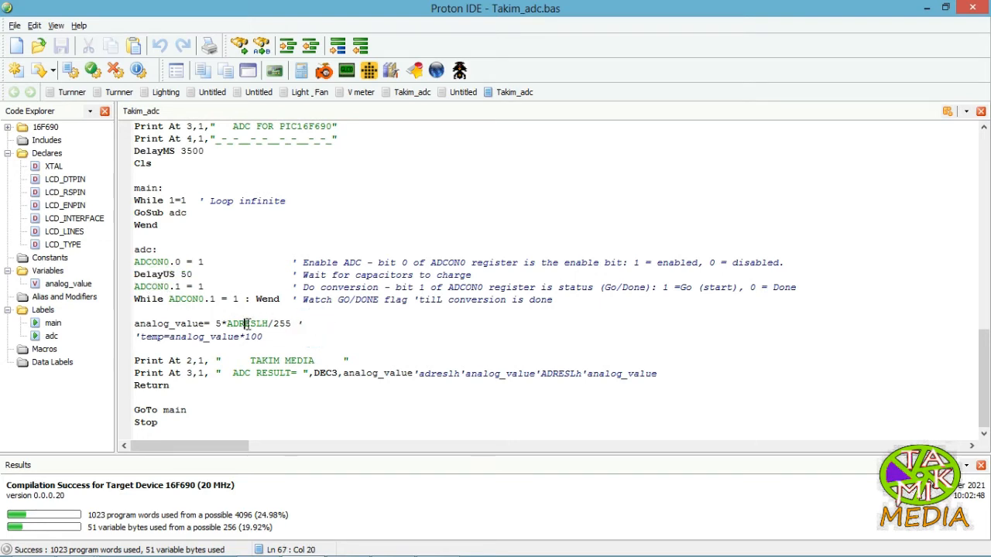
left_click_drag(216, 323, 266, 324)
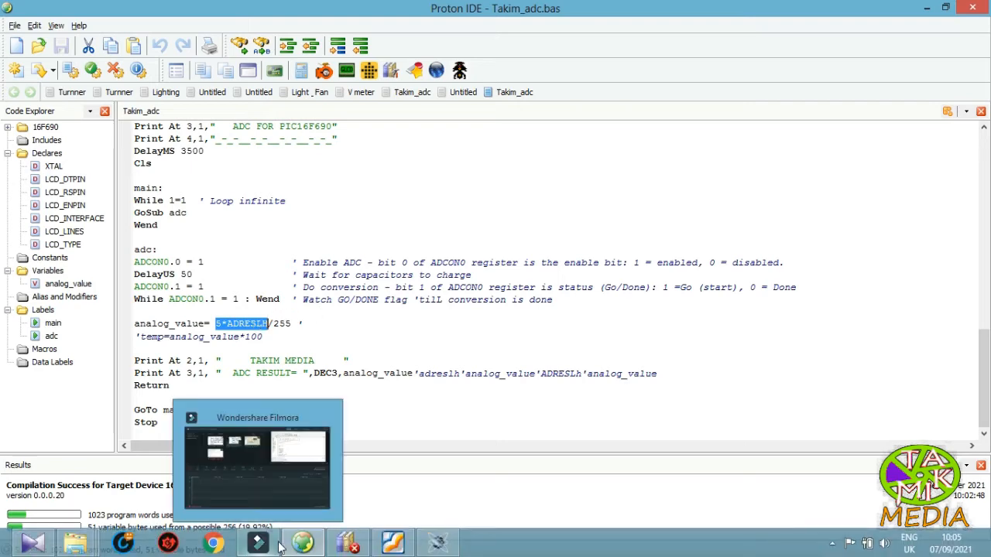
left_click(301, 542)
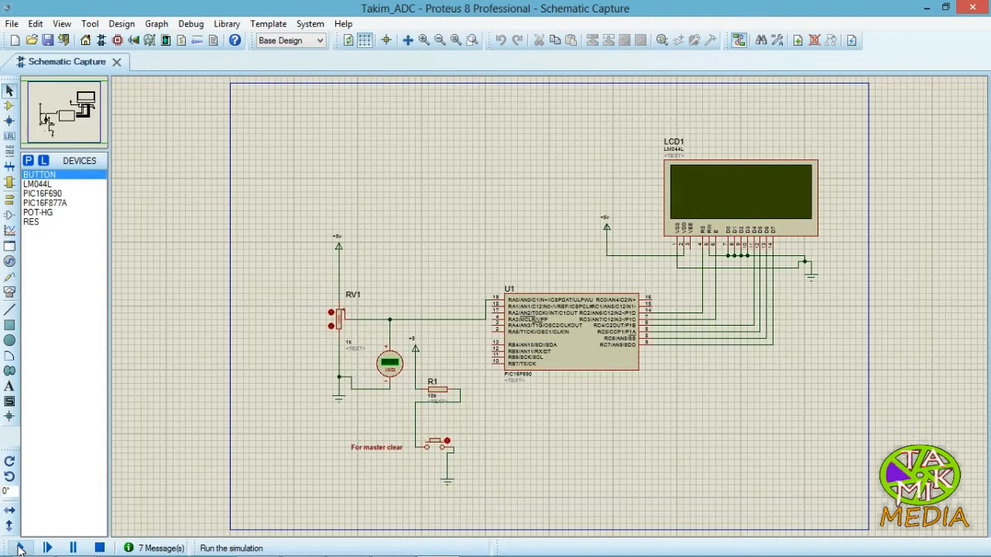
Run the Takim_ADC simulation and turn RV1 so the LCD reads ADC RESULT= 4.450.
left_click(22, 549)
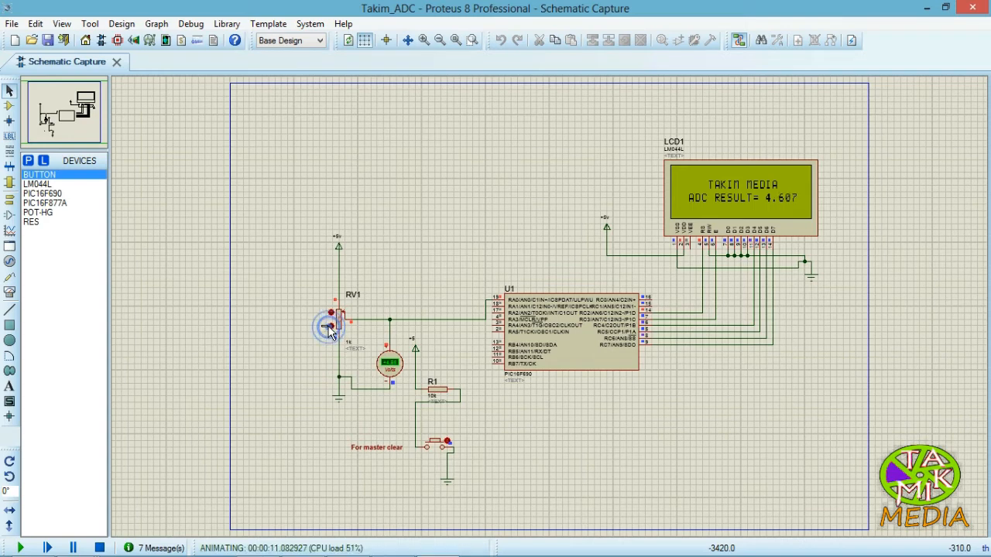
left_click(328, 325)
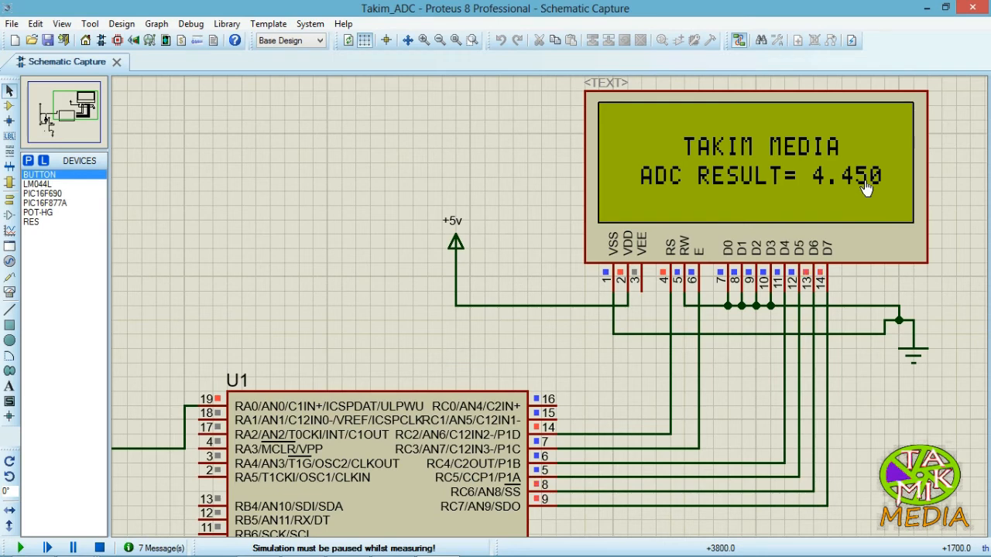
left_click(20, 548)
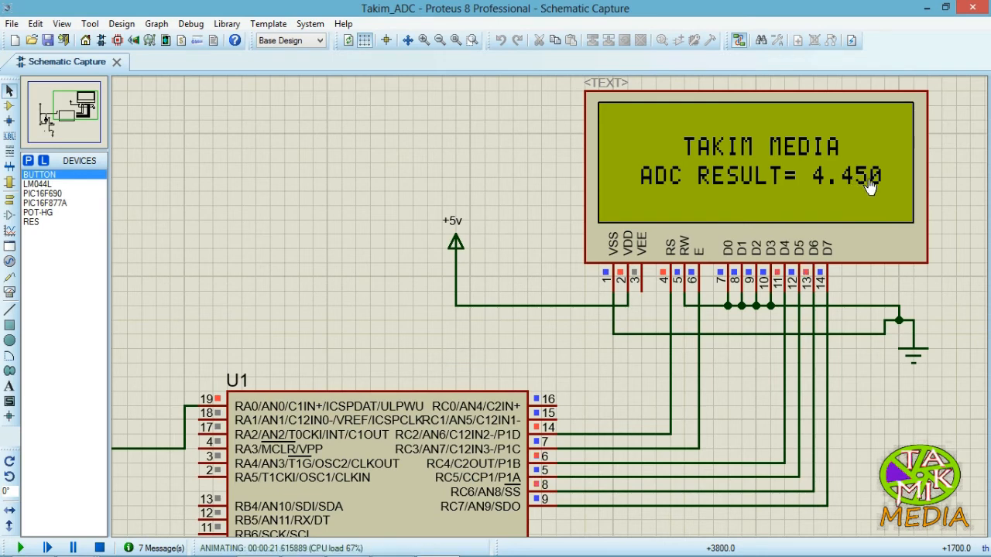
key("alt+tab")
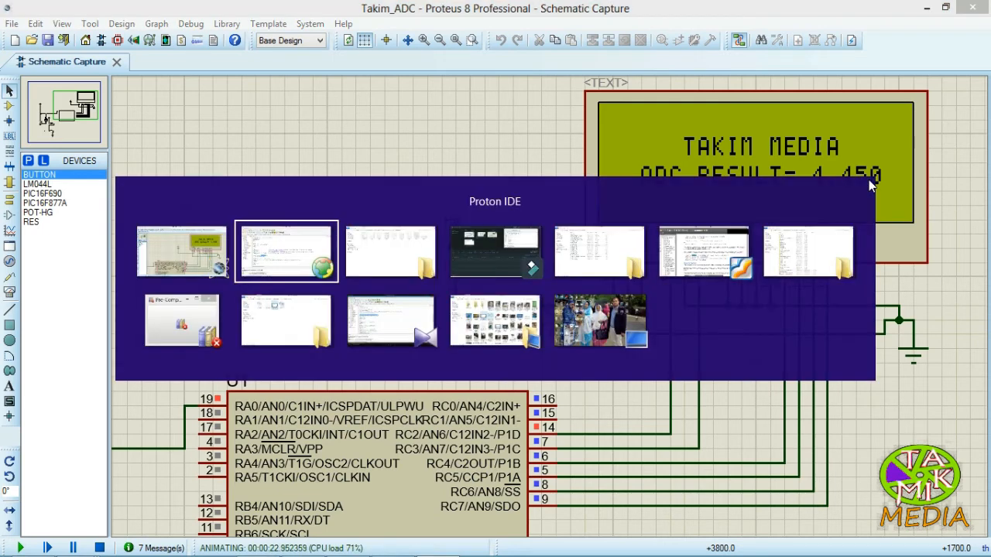
Bring Proton IDE back to front and highlight the DEC3 format in the ADC RESULT print line.
left_click(285, 250)
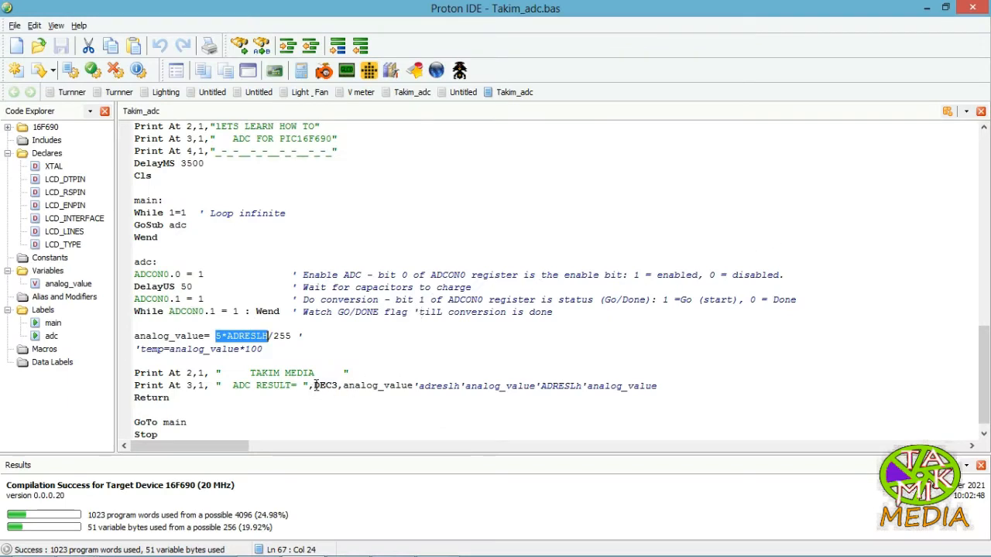
double_click(325, 386)
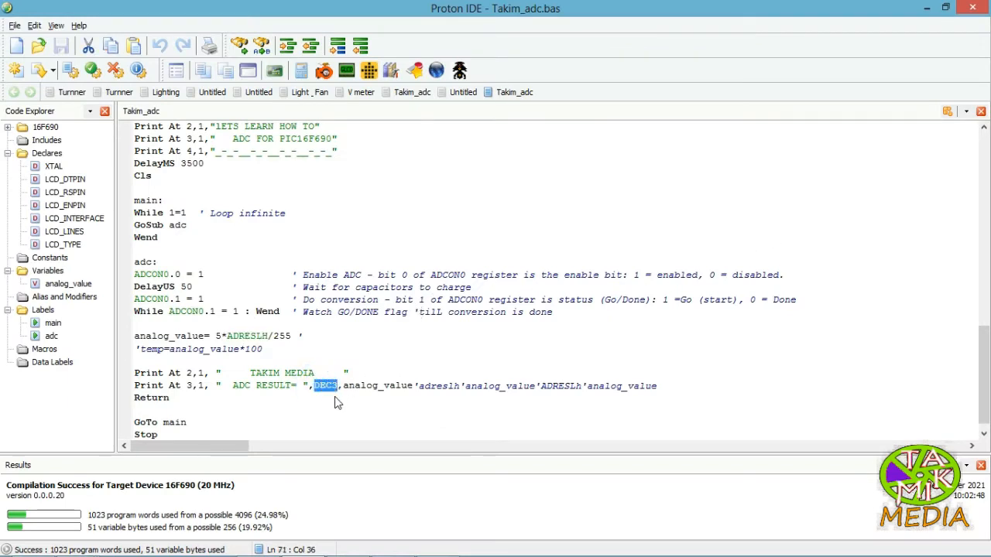